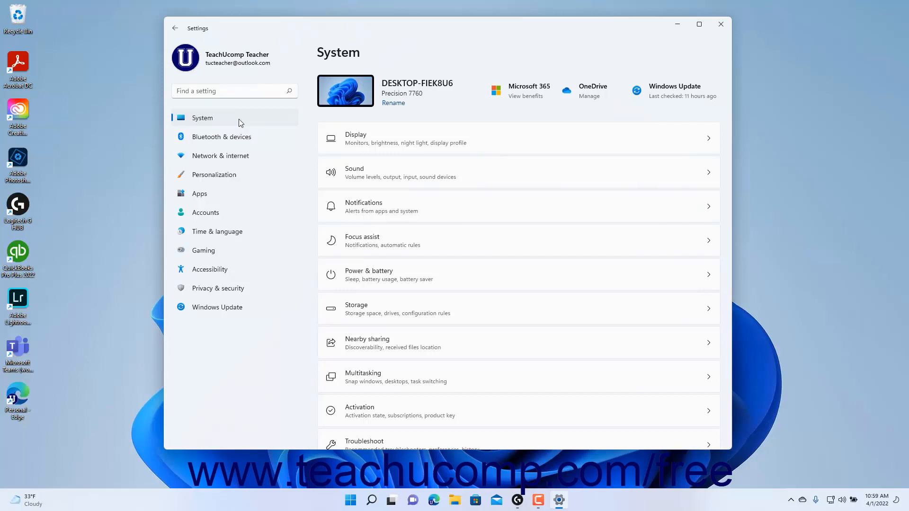
- Bring the Troubleshoot, Recovery and About entries of the System page into view
scroll(down, 3)
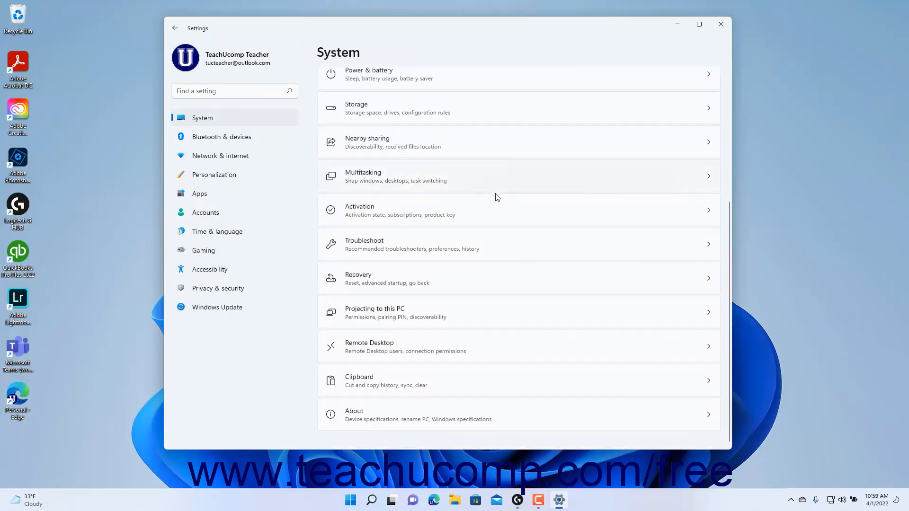
mouse_move(400, 282)
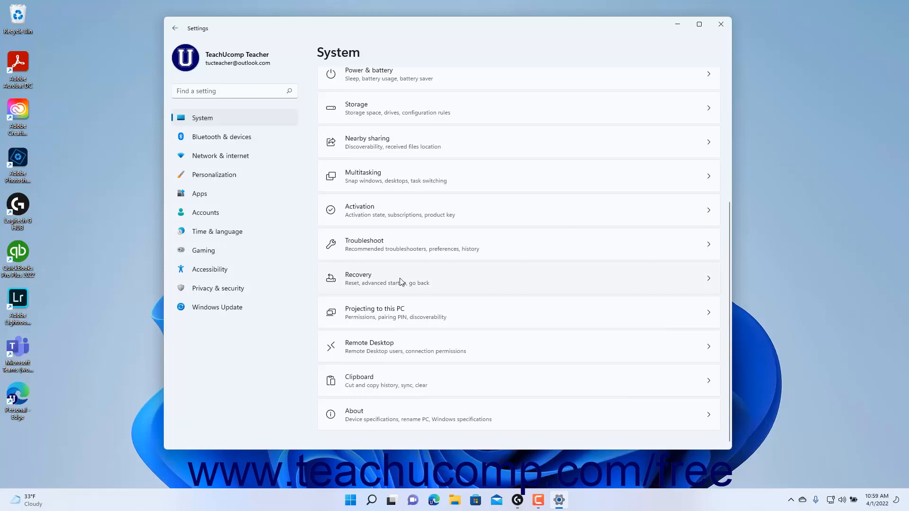
- Go to System > Recovery, listing Reset this PC, Go back and Advanced startup
click(359, 278)
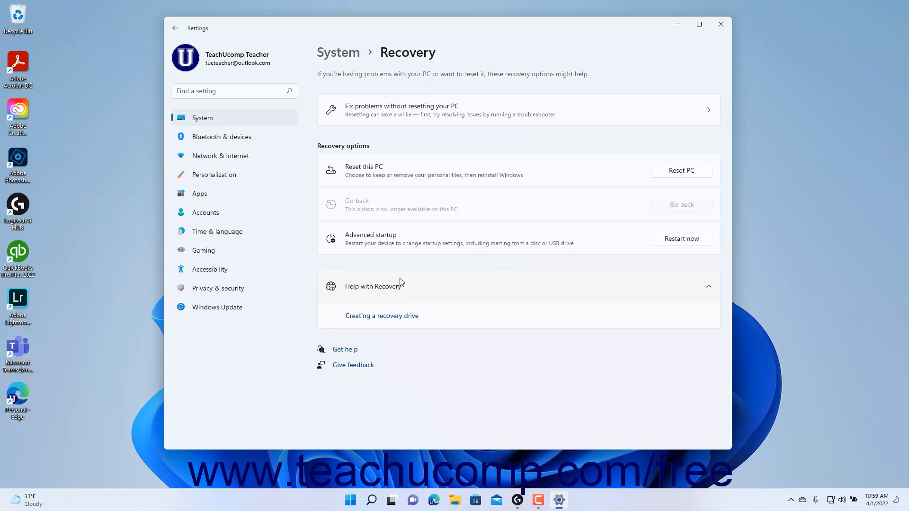
mouse_move(439, 160)
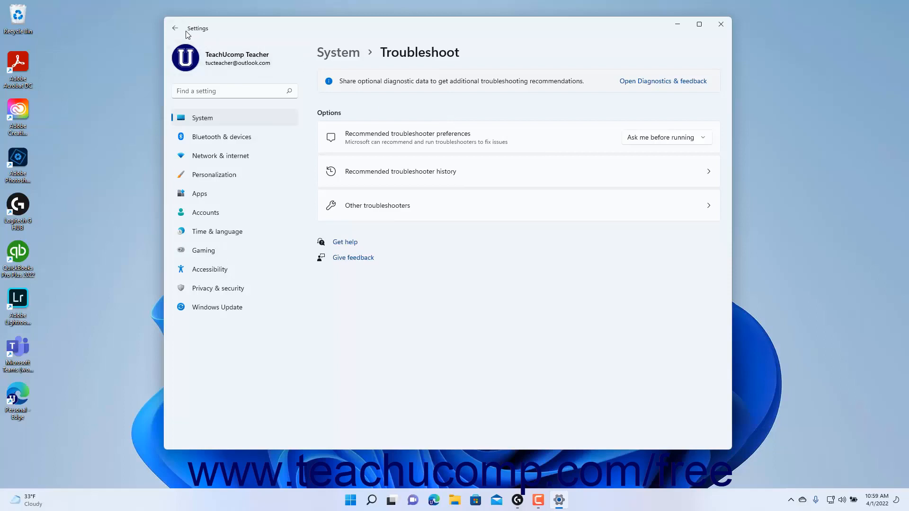
mouse_move(176, 28)
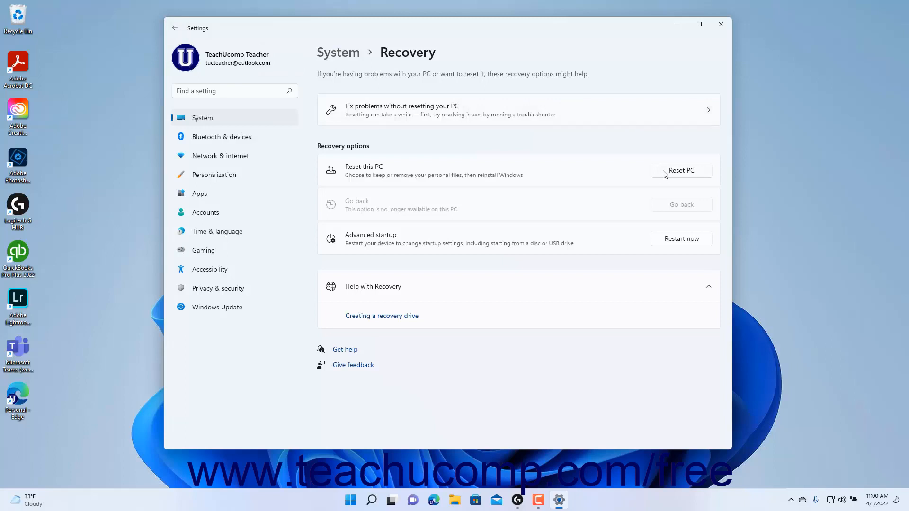
click(680, 170)
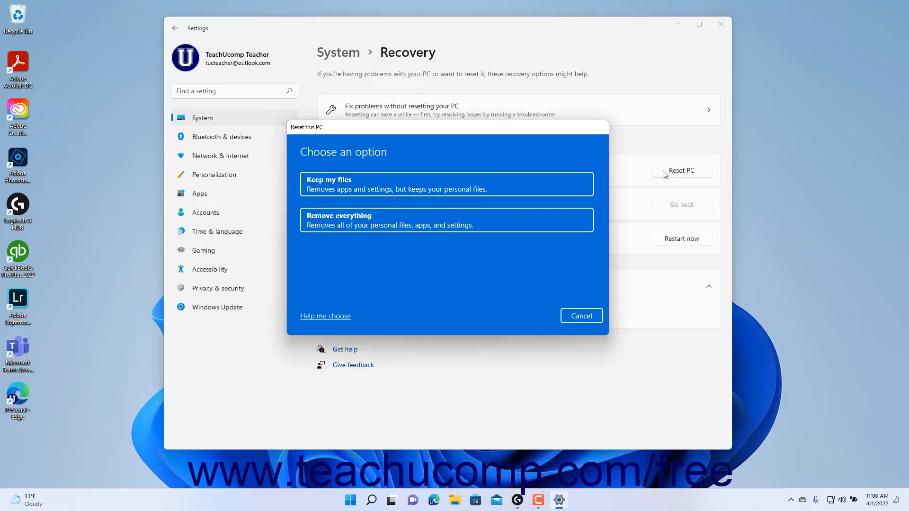
click(580, 315)
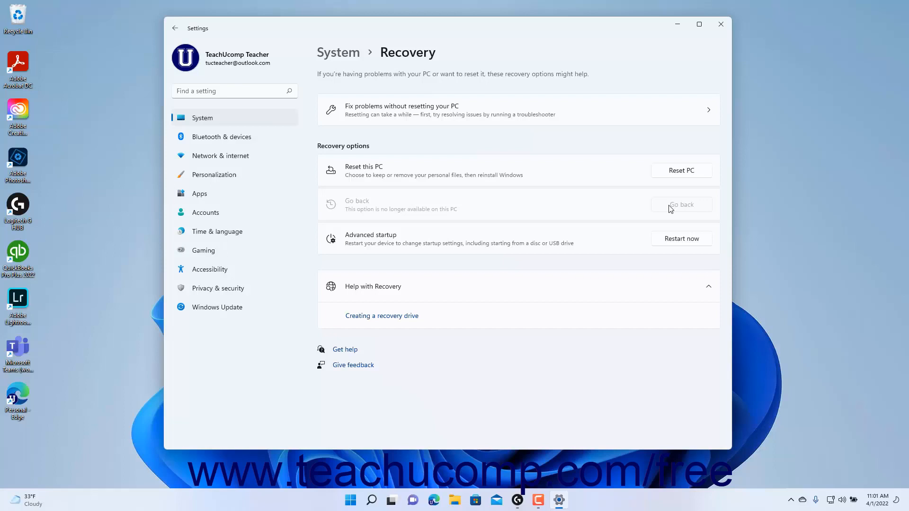
mouse_move(679, 243)
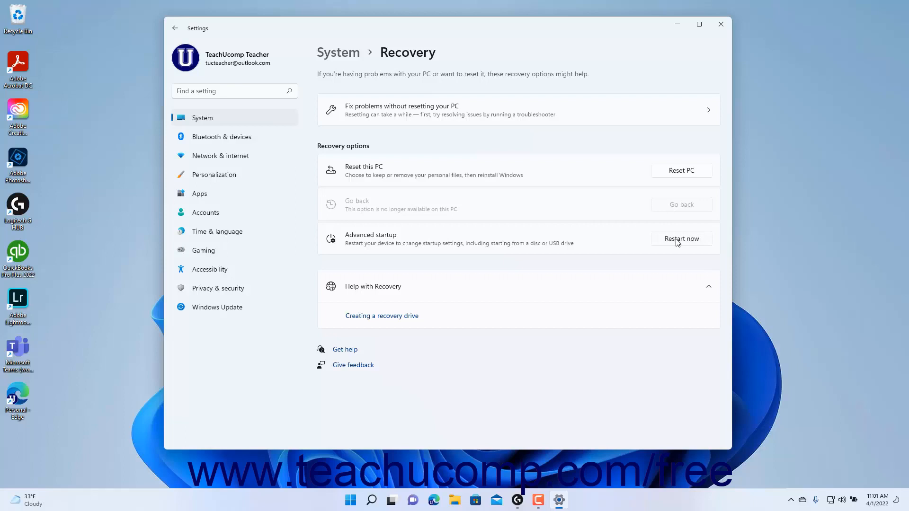
- Choose Restart now under Advanced startup, bringing up the save-your-work restart warning
click(681, 238)
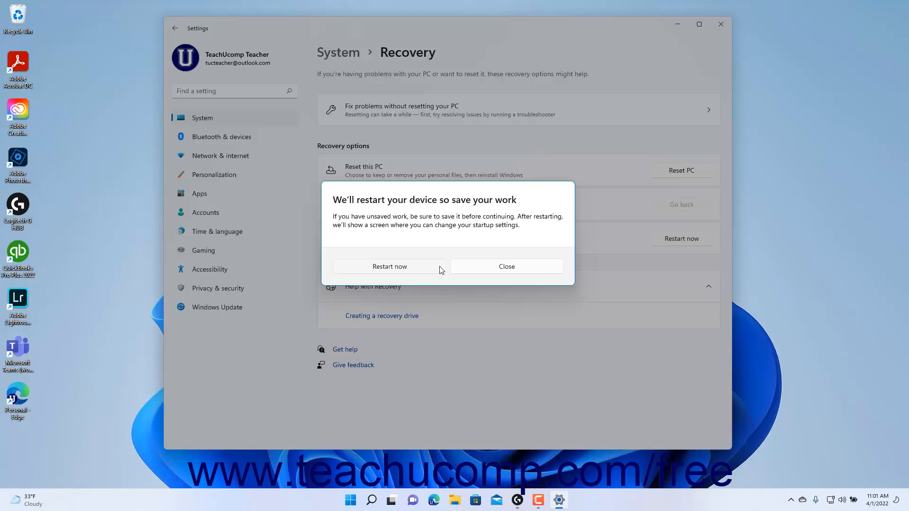
- Dismiss the Advanced startup restart warning with Close, returning to the Recovery page
click(505, 266)
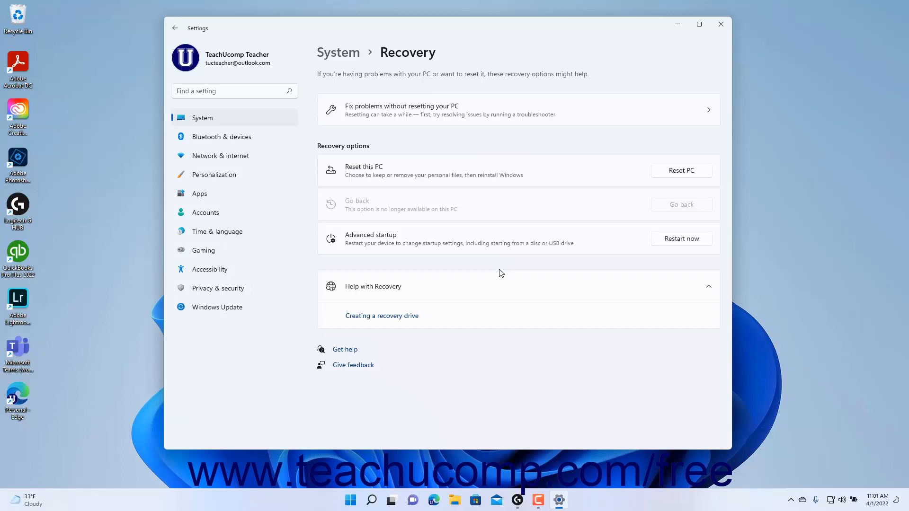
mouse_move(637, 118)
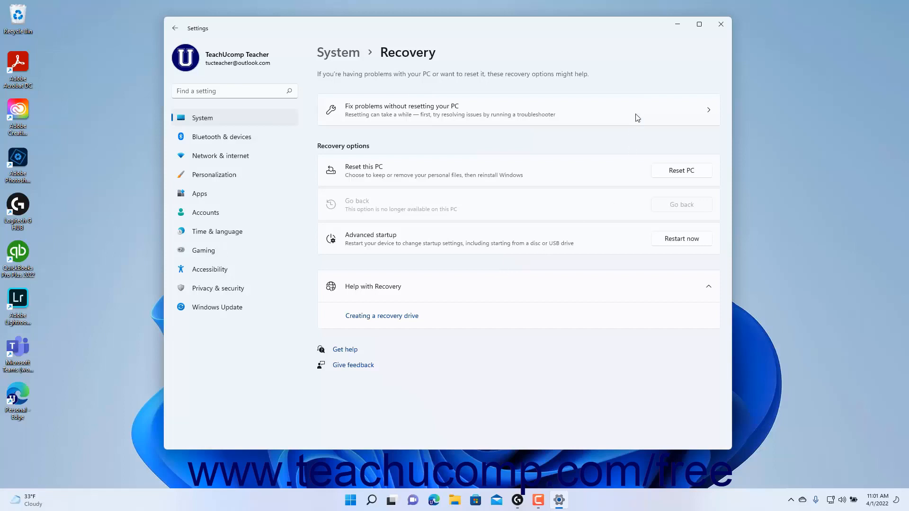
mouse_move(720, 24)
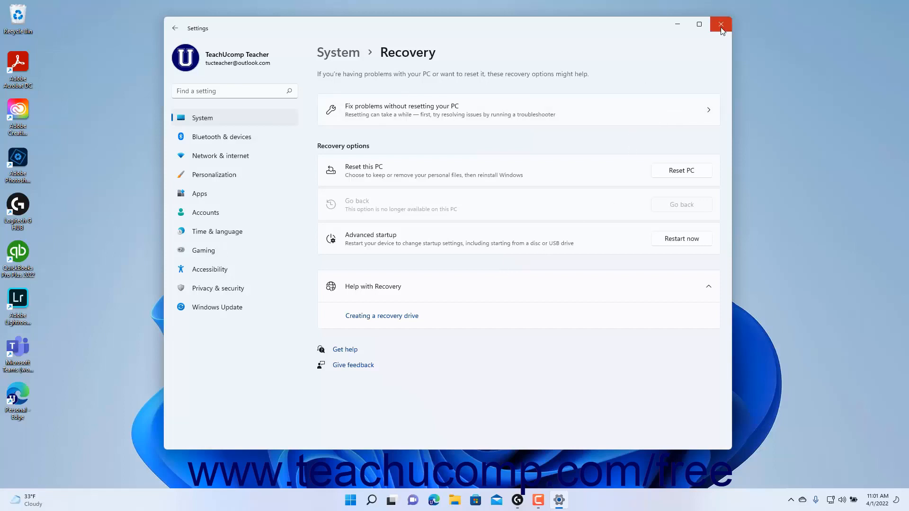